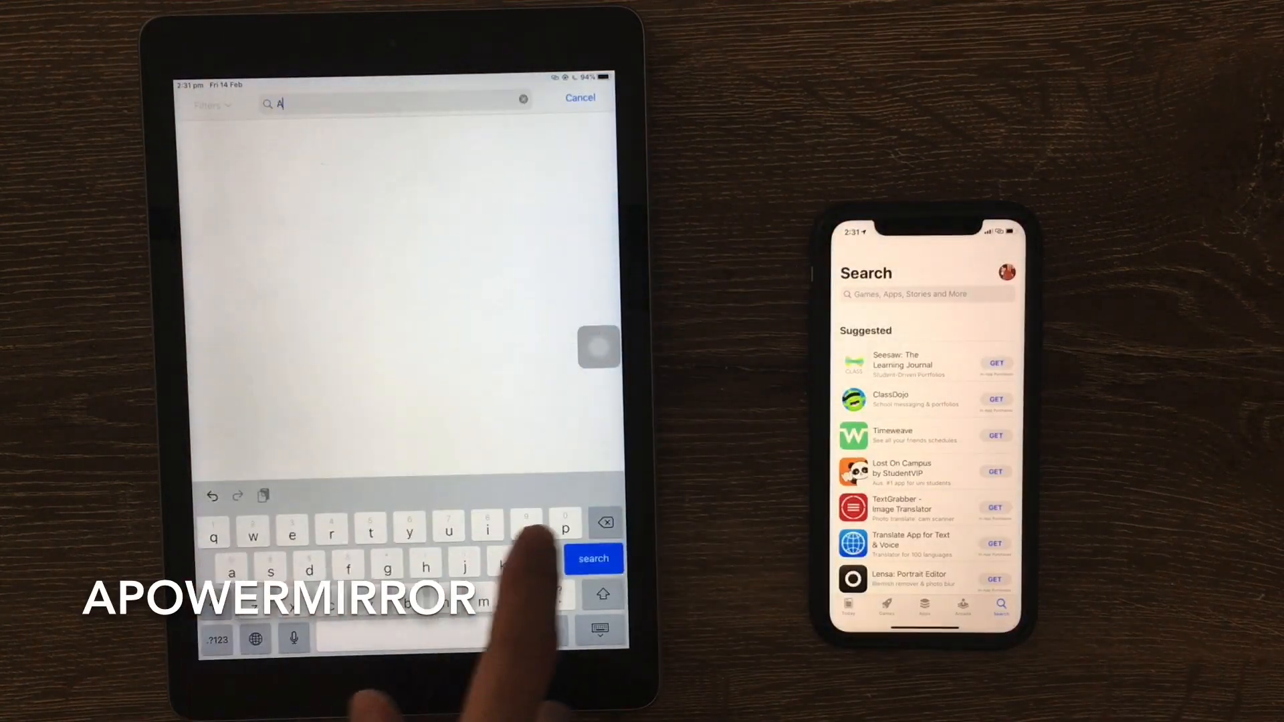
Step: Search 'apowermirror' in the App Store on the iPad and iPhone
type("powermirror")
left_click(928, 295)
type("A")
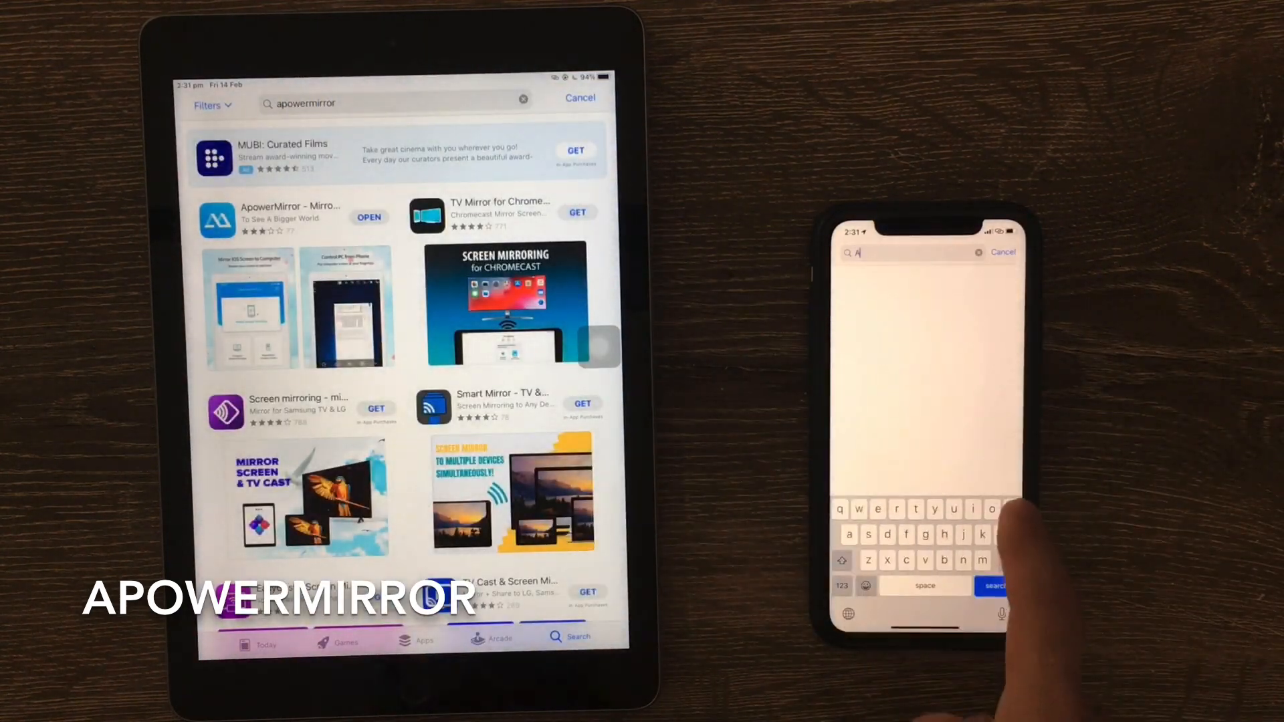
type("pow")
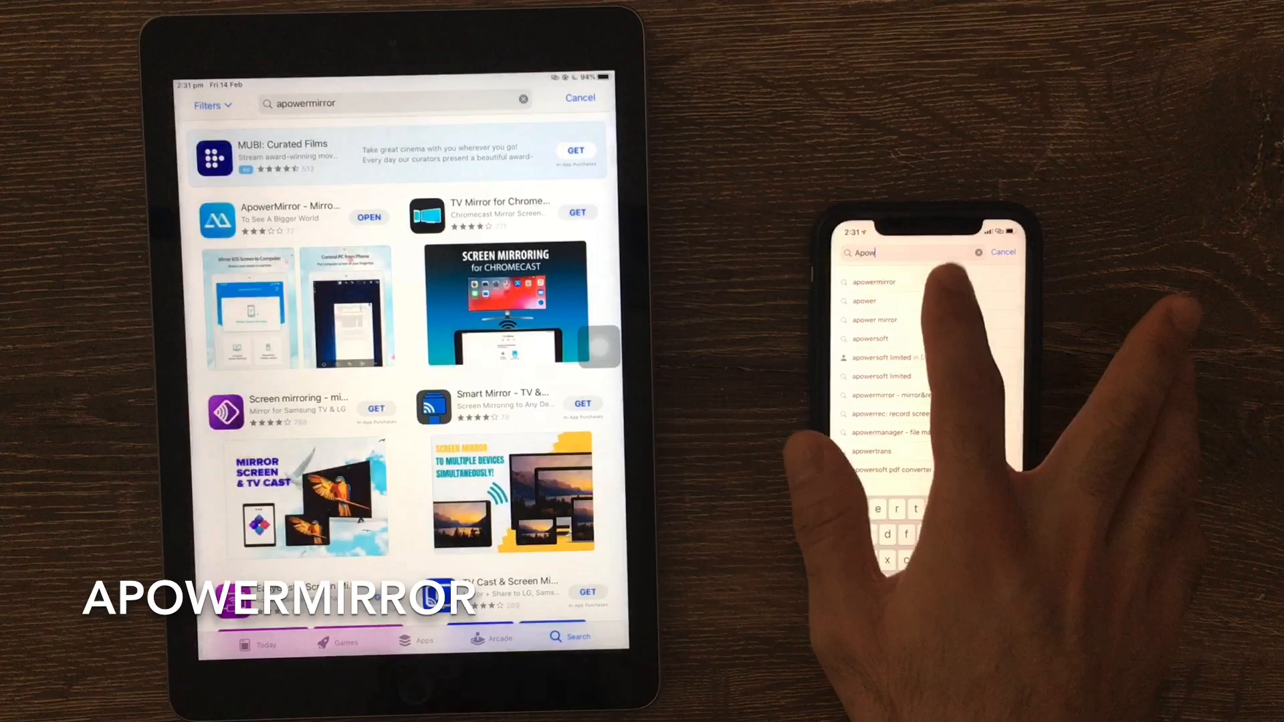
left_click(878, 280)
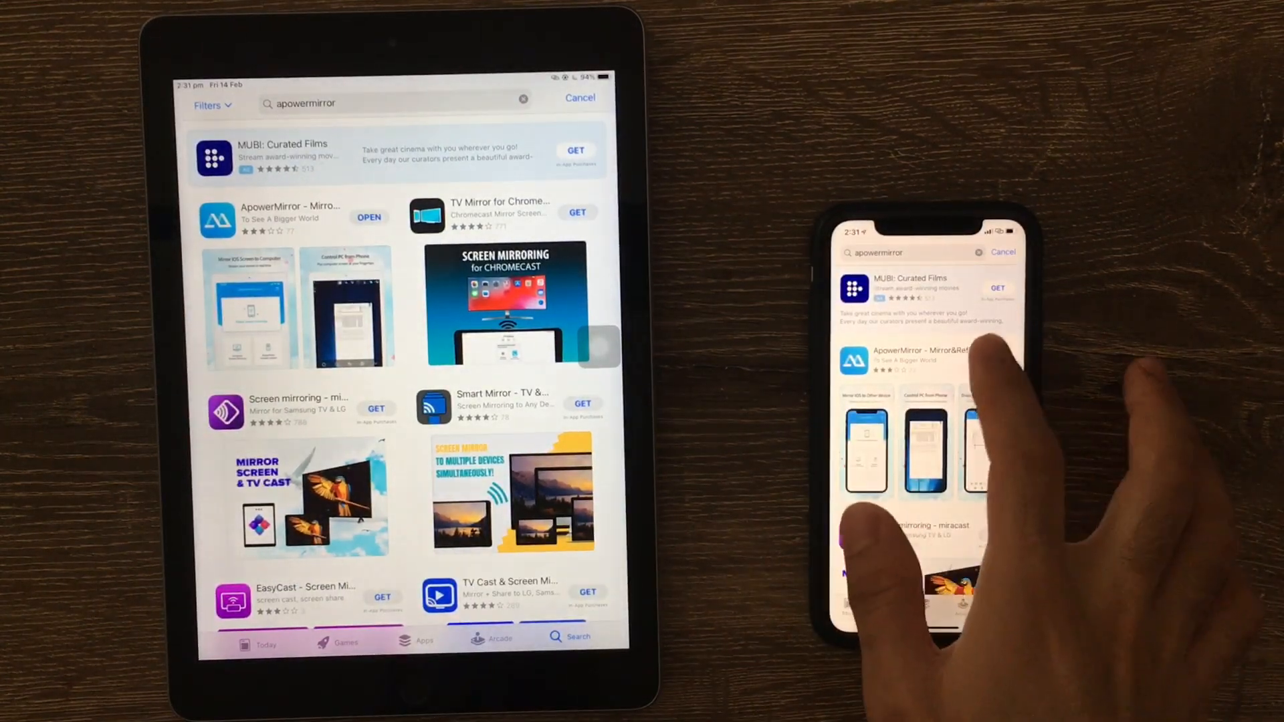
Step: Launch ApowerMirror and start mirroring from the iPhone, prompting for location access
left_click(926, 361)
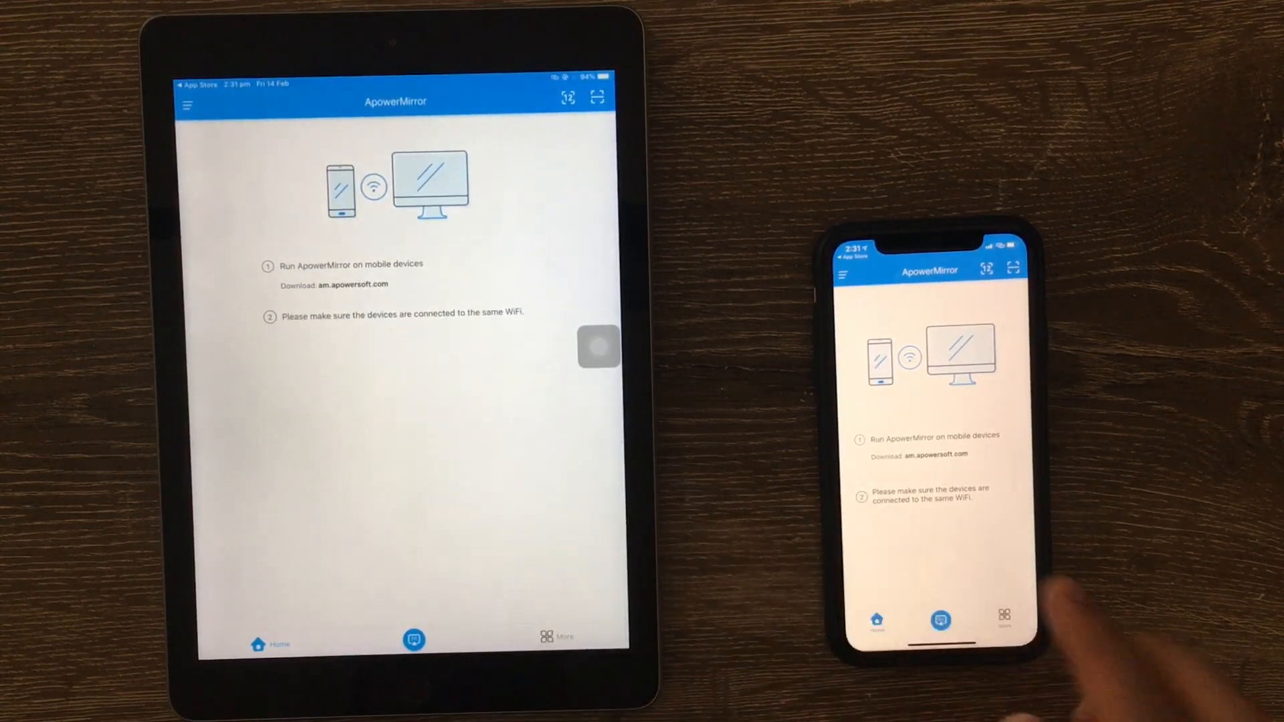
left_click(941, 621)
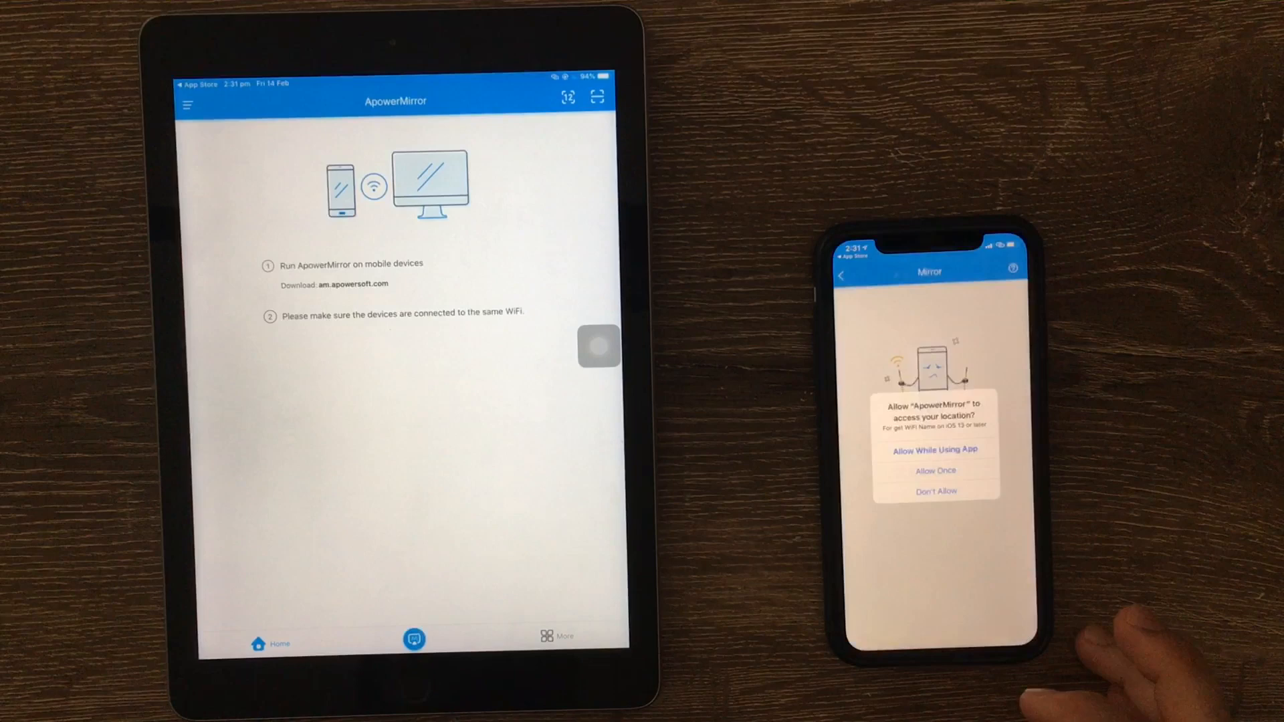